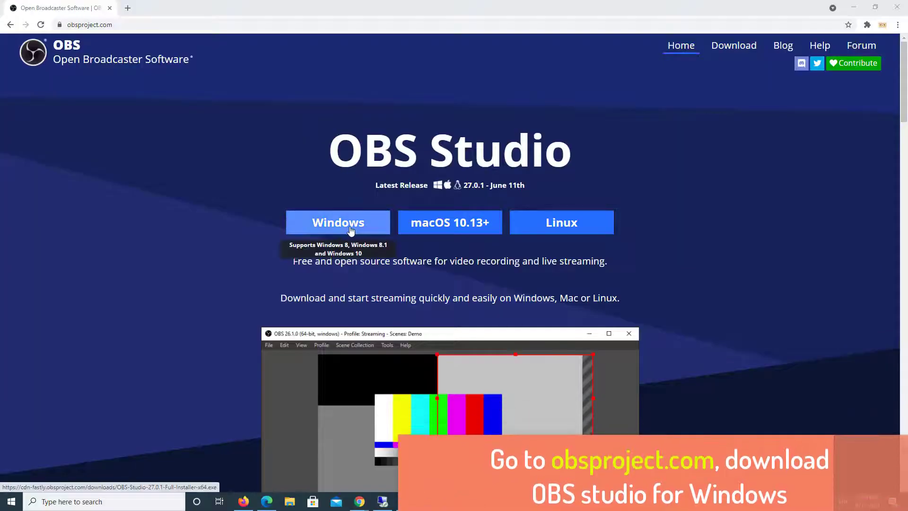
- Download the OBS Studio Windows installer from obsproject.com
left_click(338, 222)
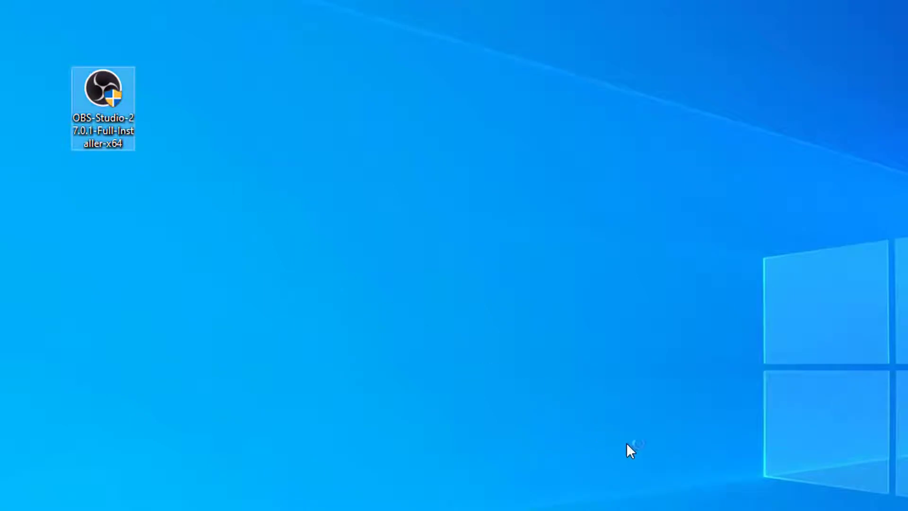
- Run the downloaded installer and install OBS Studio 27.0.1 into the default obs-studio folder
double_click(102, 90)
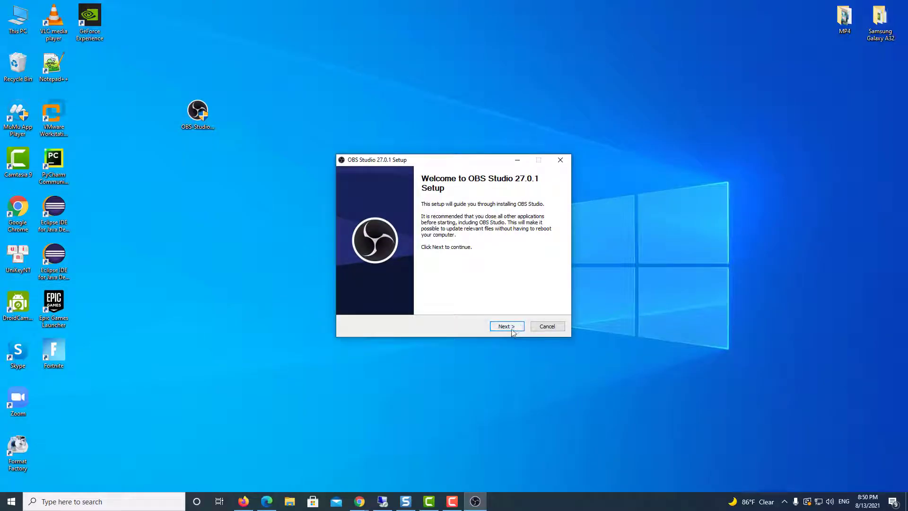
left_click(506, 327)
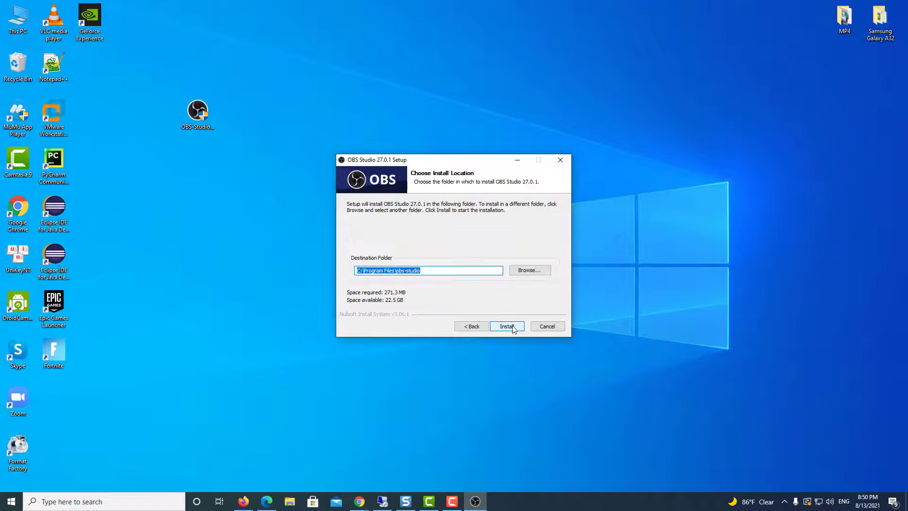
left_click(506, 326)
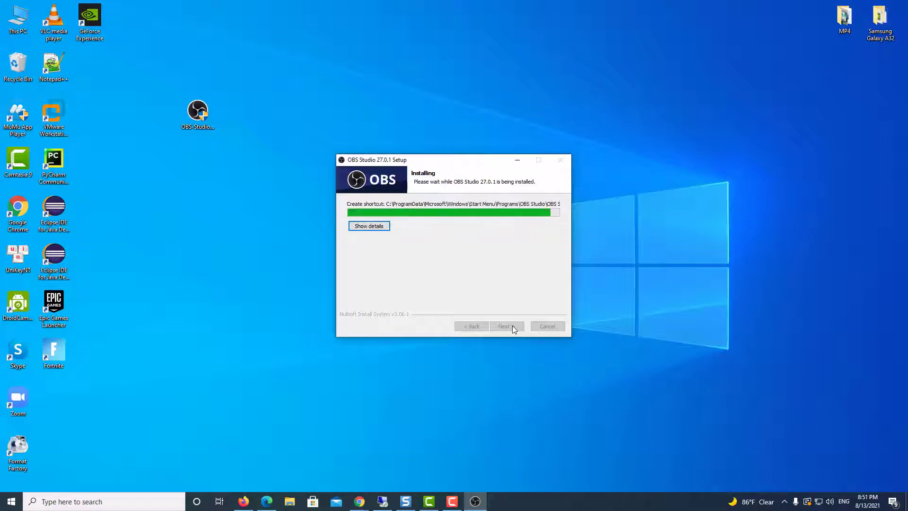
left_click(503, 327)
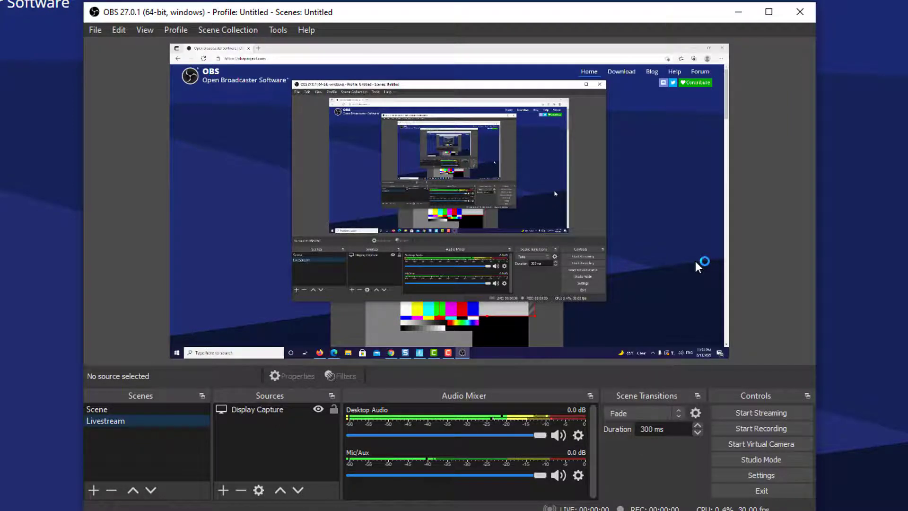
mouse_move(133, 458)
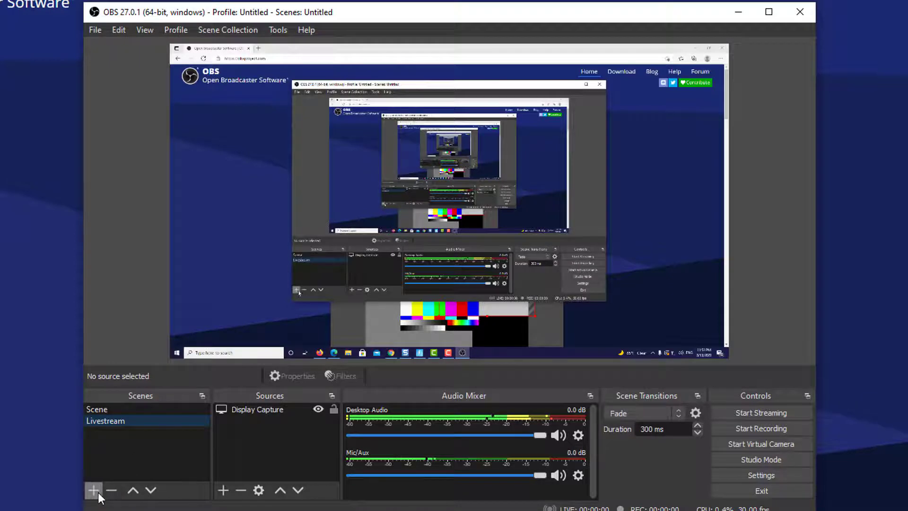
- Create a new empty scene named 'Test2' in the scene list
left_click(93, 491)
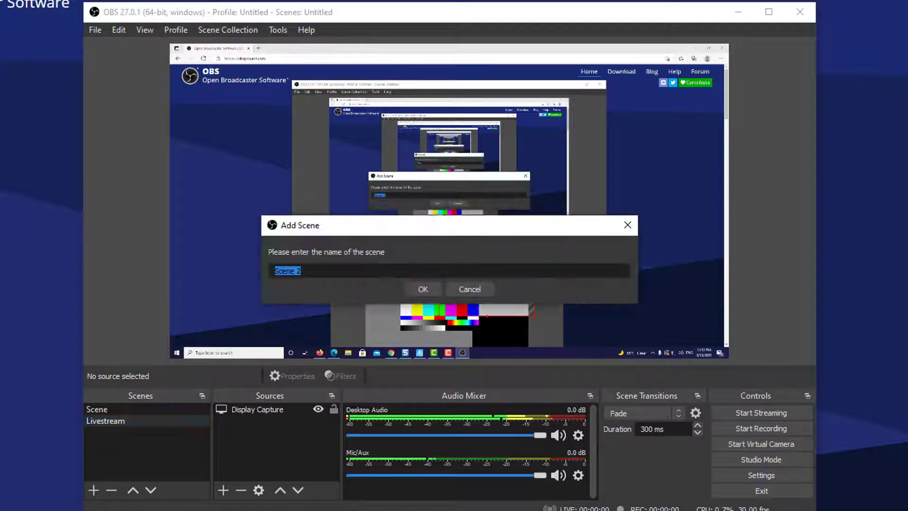
type("Test2")
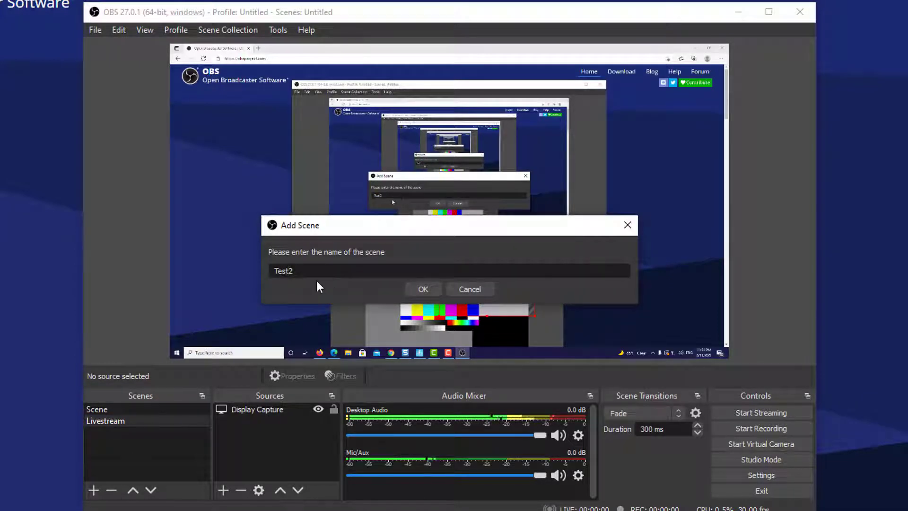
left_click(422, 289)
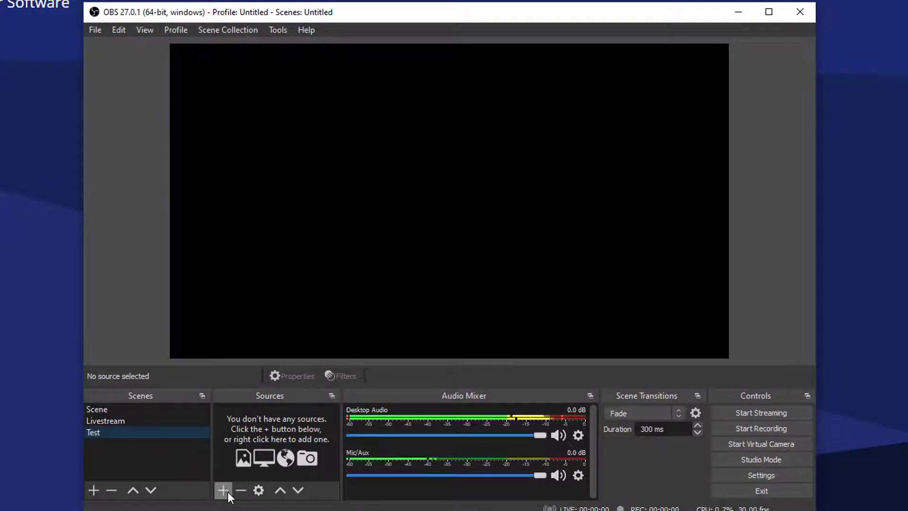
- Add a Game Capture source set to capture the specific Fortnite window
left_click(223, 490)
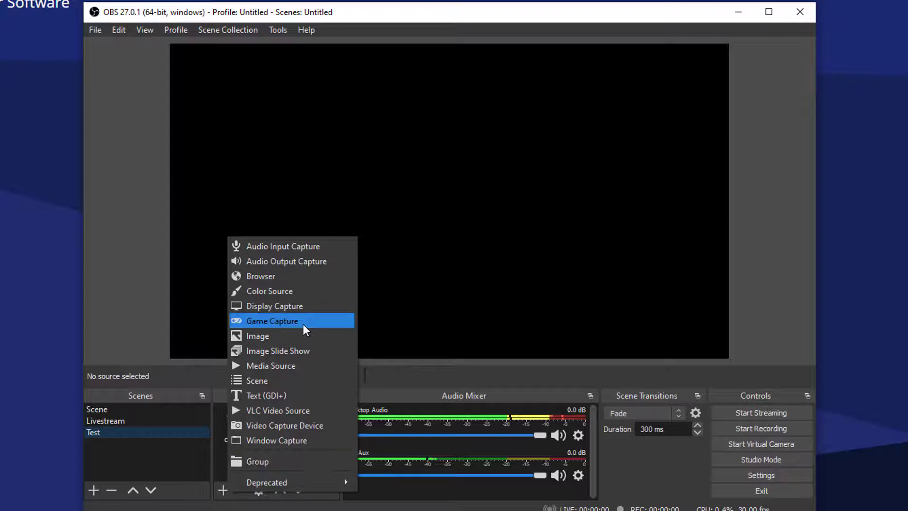
left_click(272, 320)
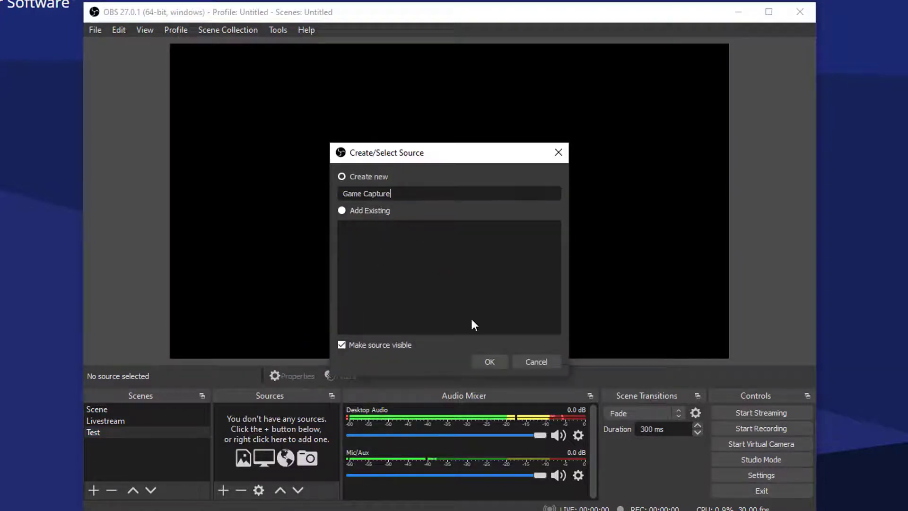
left_click(489, 362)
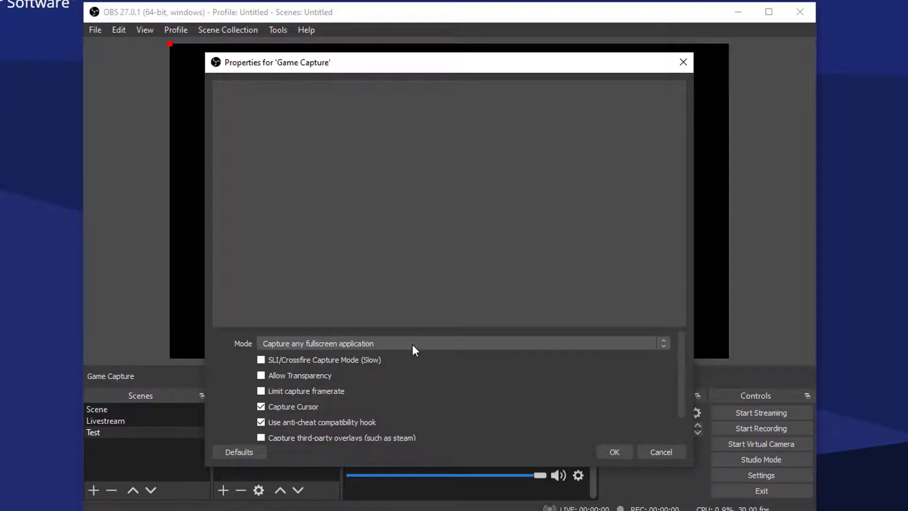
left_click(460, 343)
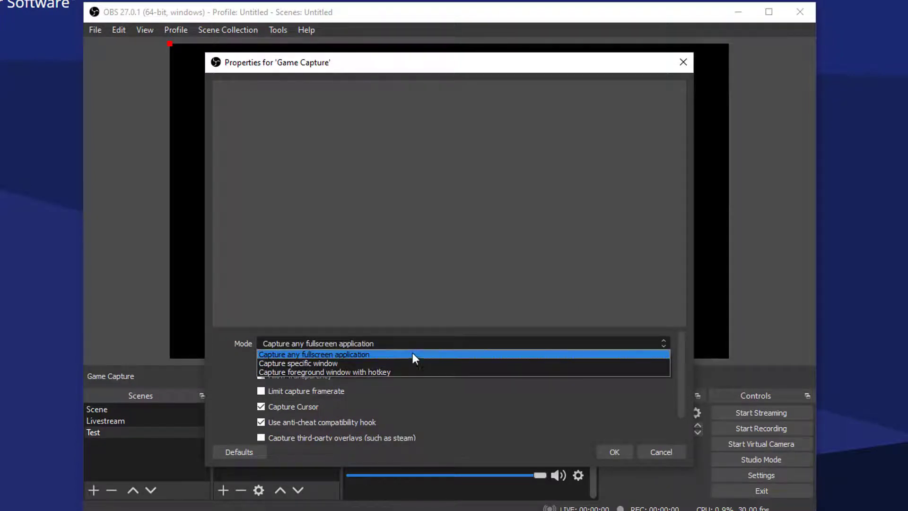
left_click(298, 363)
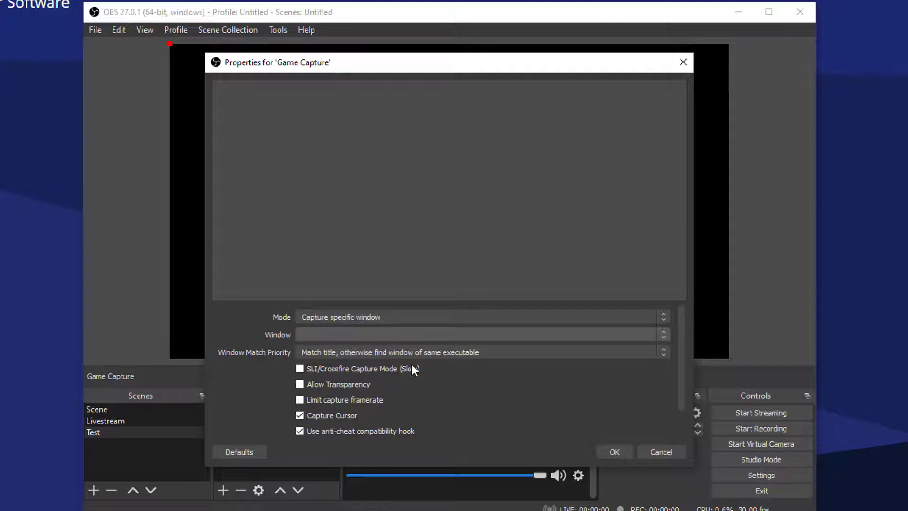
left_click(480, 334)
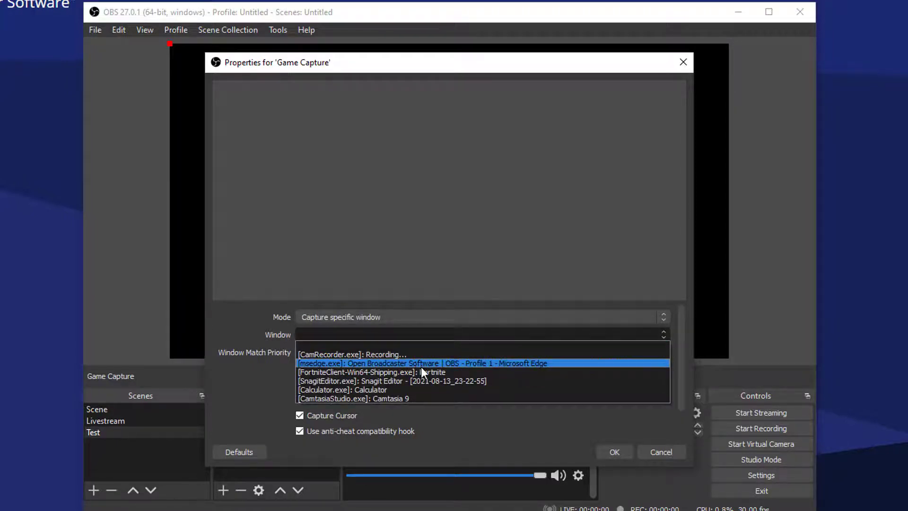
left_click(371, 371)
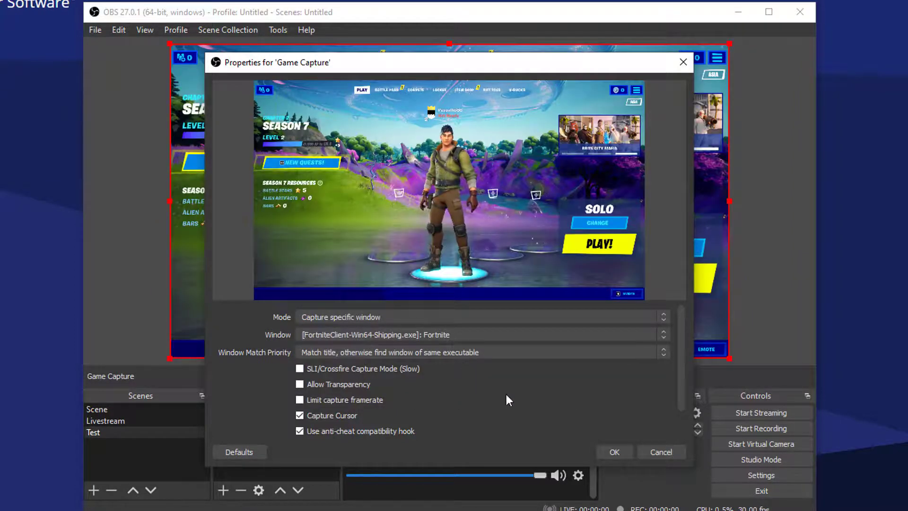
left_click(613, 452)
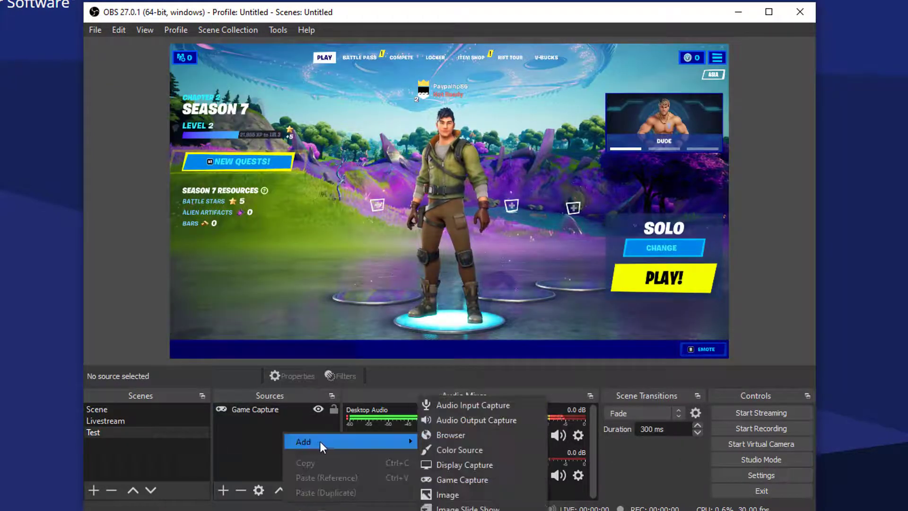
- Add an Audio Input Capture source using the microphone device
left_click(474, 405)
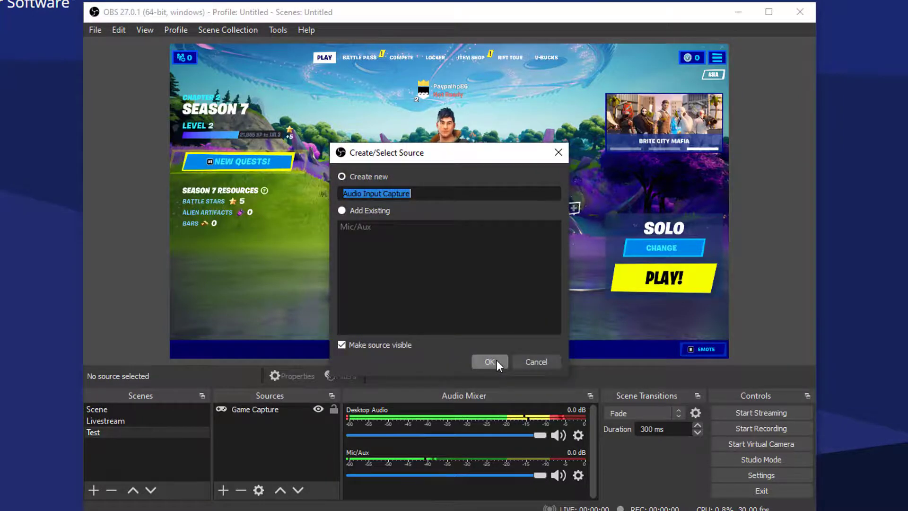
left_click(490, 361)
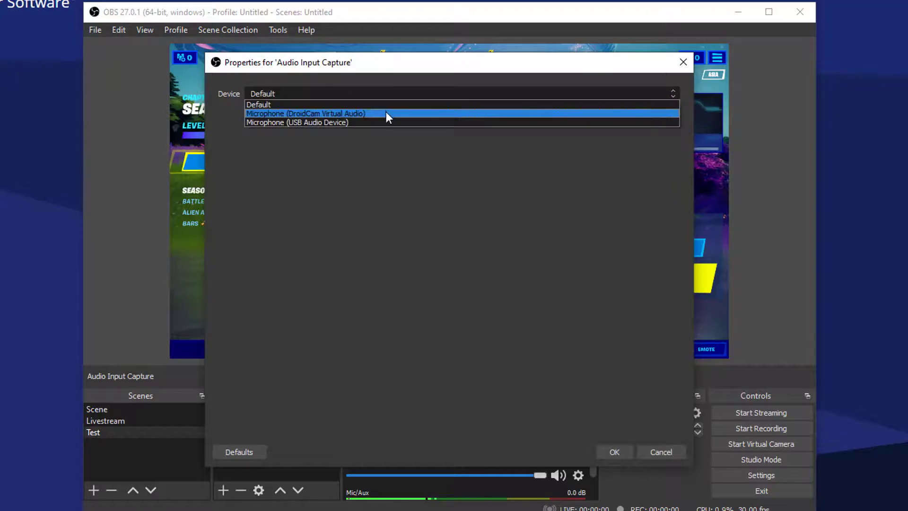
left_click(297, 122)
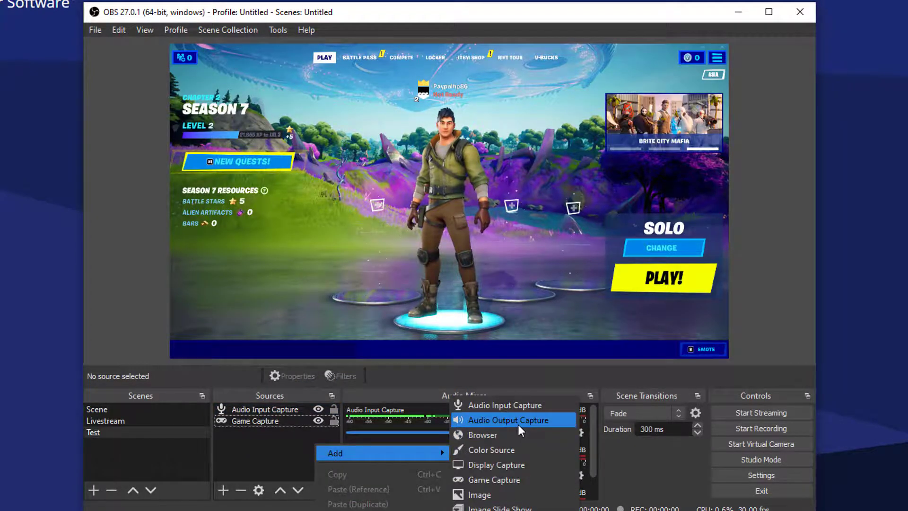
- Add an Audio Output Capture source keeping the Default desktop audio device
left_click(509, 420)
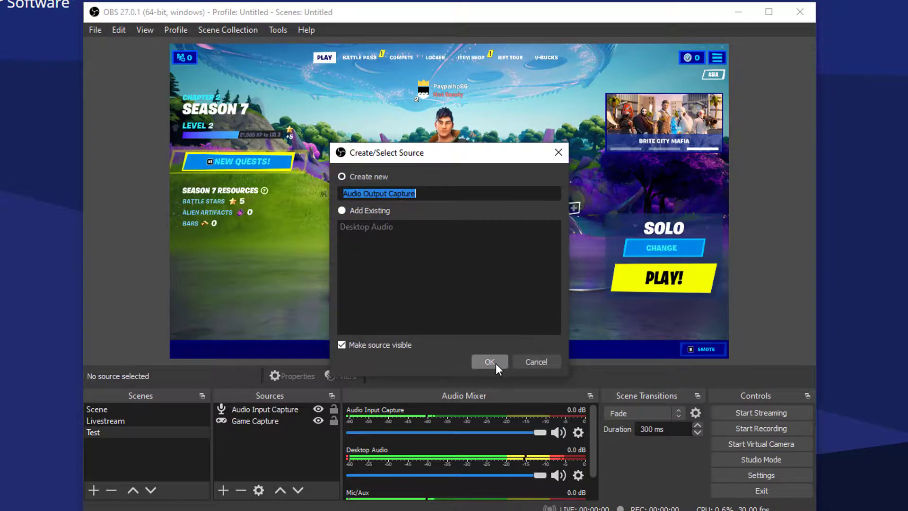
left_click(489, 361)
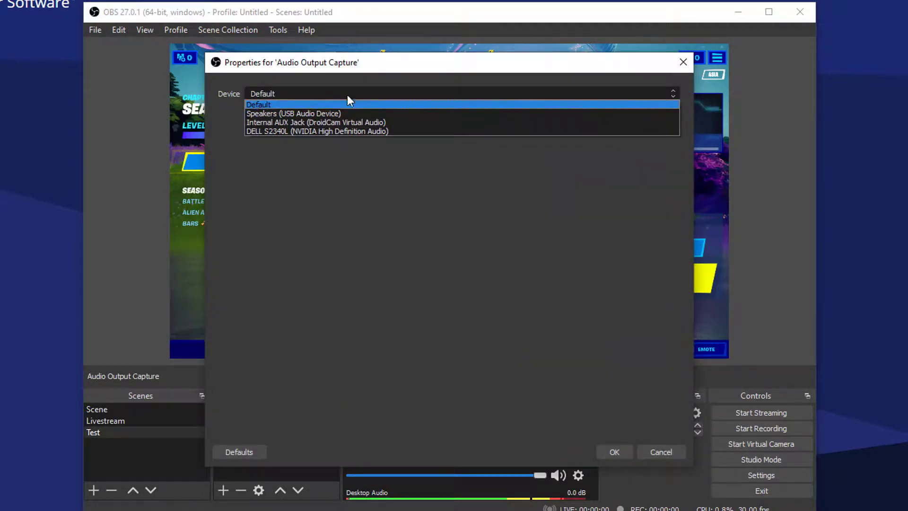
left_click(257, 104)
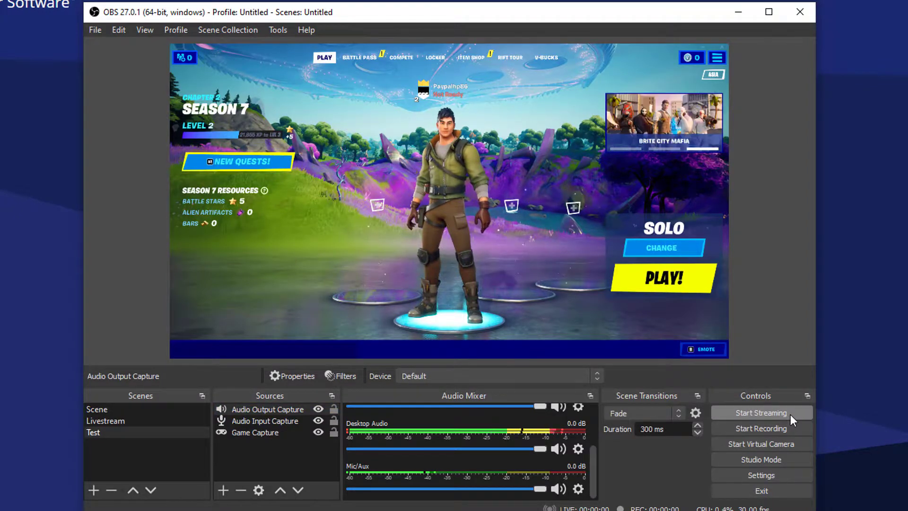
- Start streaming the Test scene from the Controls dock
left_click(761, 412)
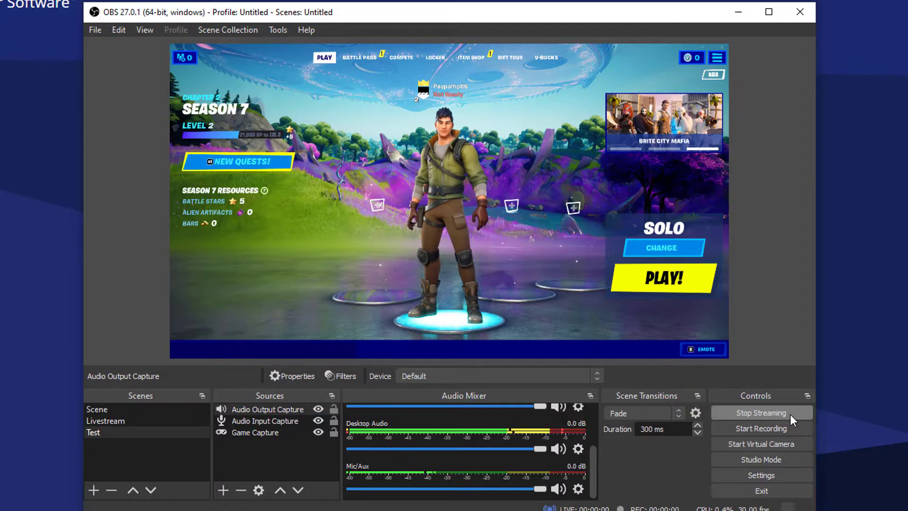